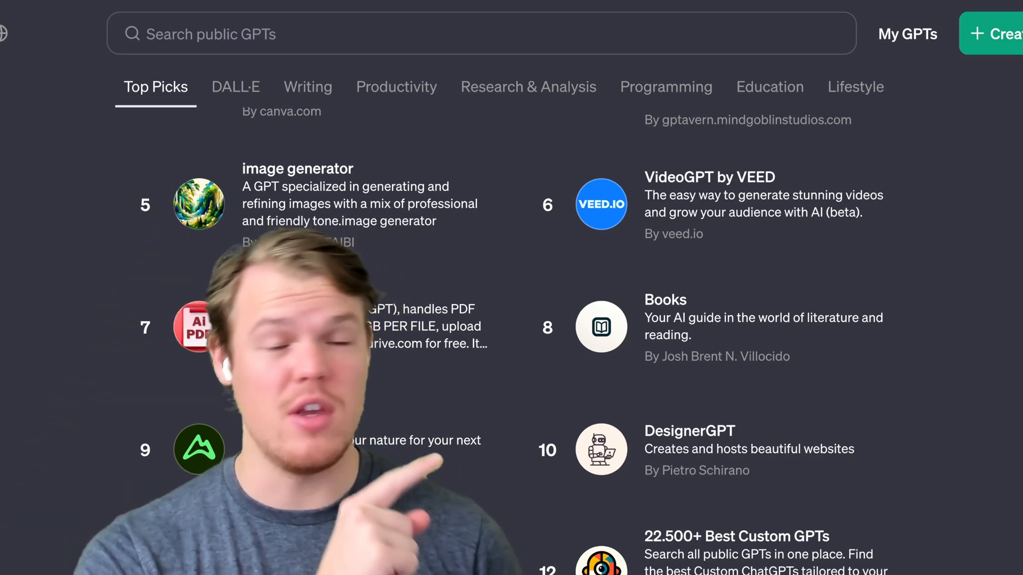
Step: Leave the X profile and bring up ChatGPT's Explore GPTs store with Featured and Trending GPTs
left_click(600, 204)
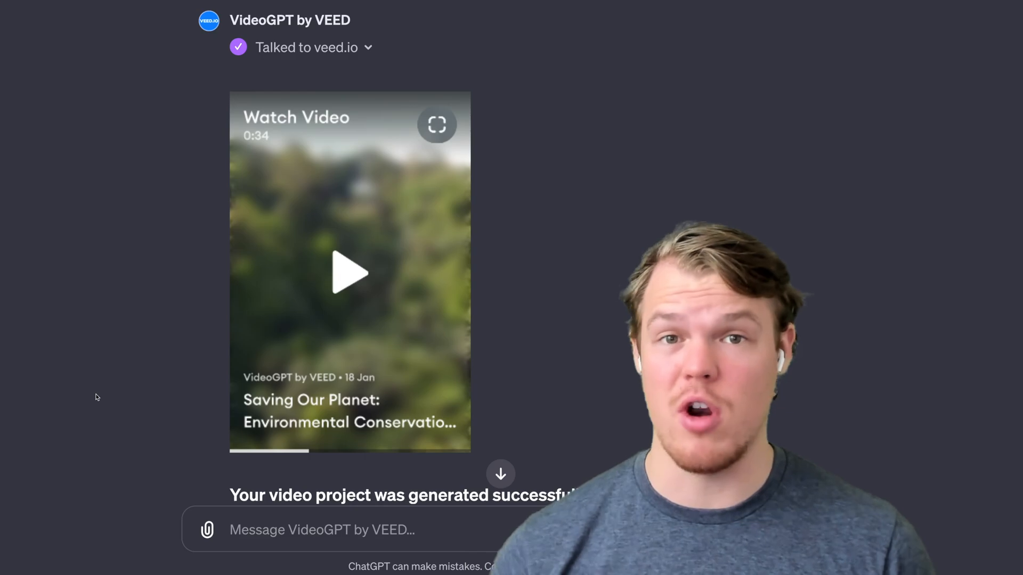
left_click(350, 273)
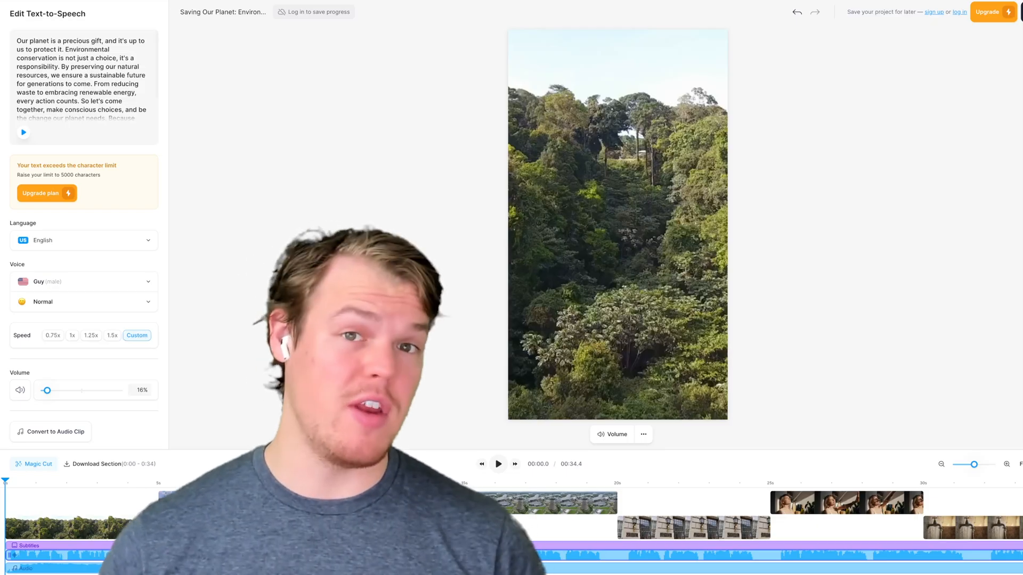
left_click(497, 464)
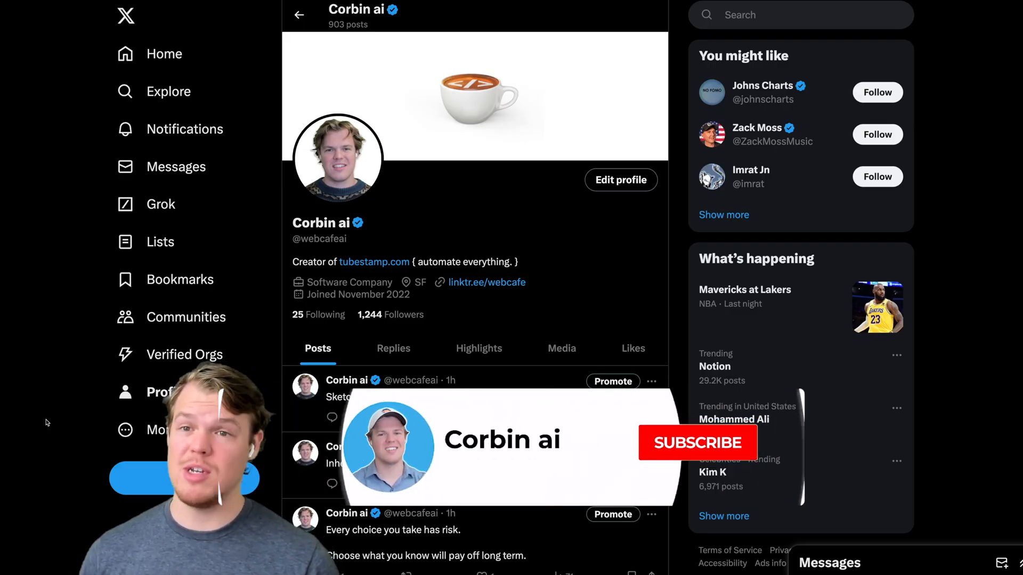
left_click(697, 442)
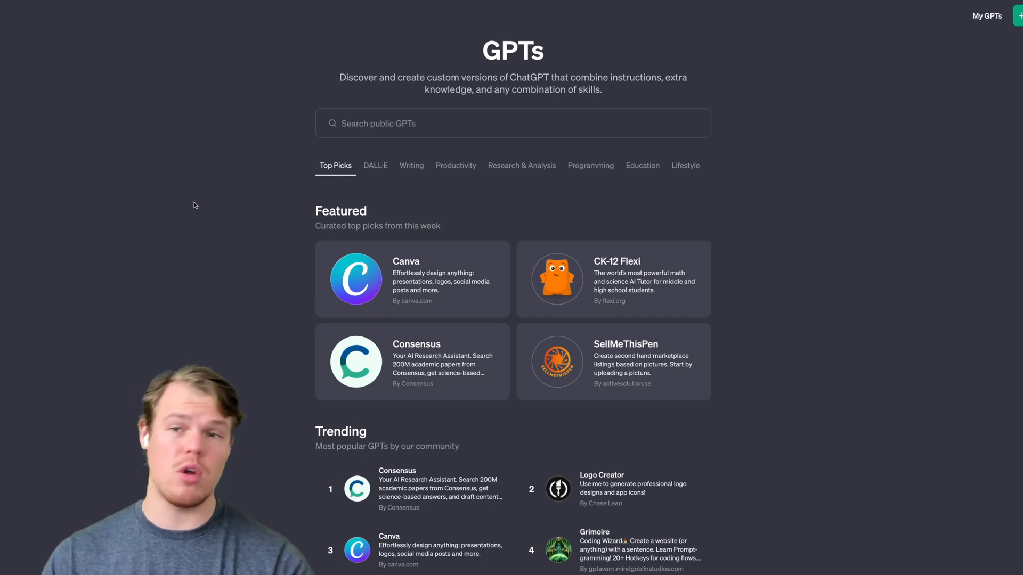
Step: Scroll down the Trending GPTs list and open VideoGPT by VEED
scroll("down", 3)
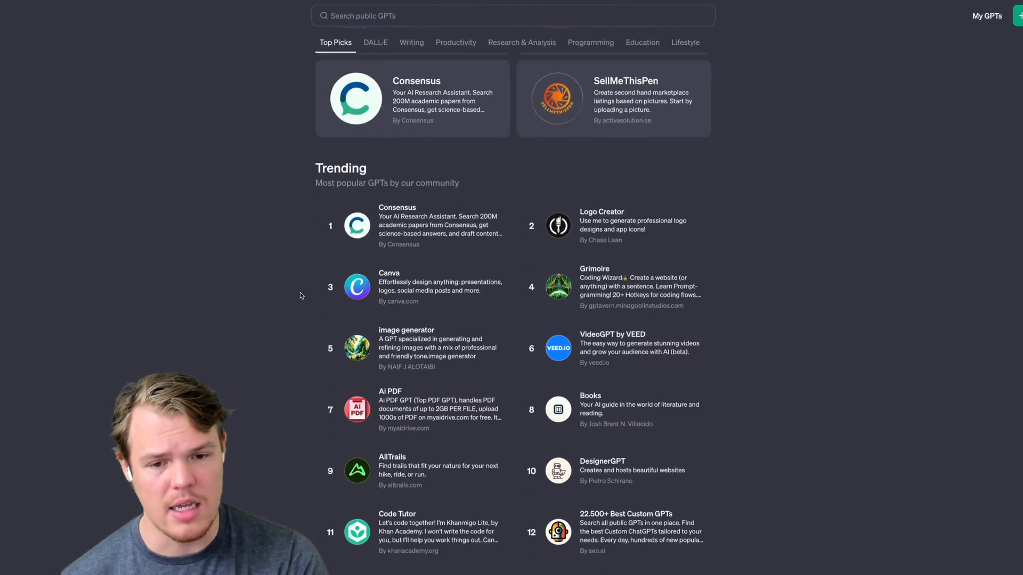
scroll("down", 3)
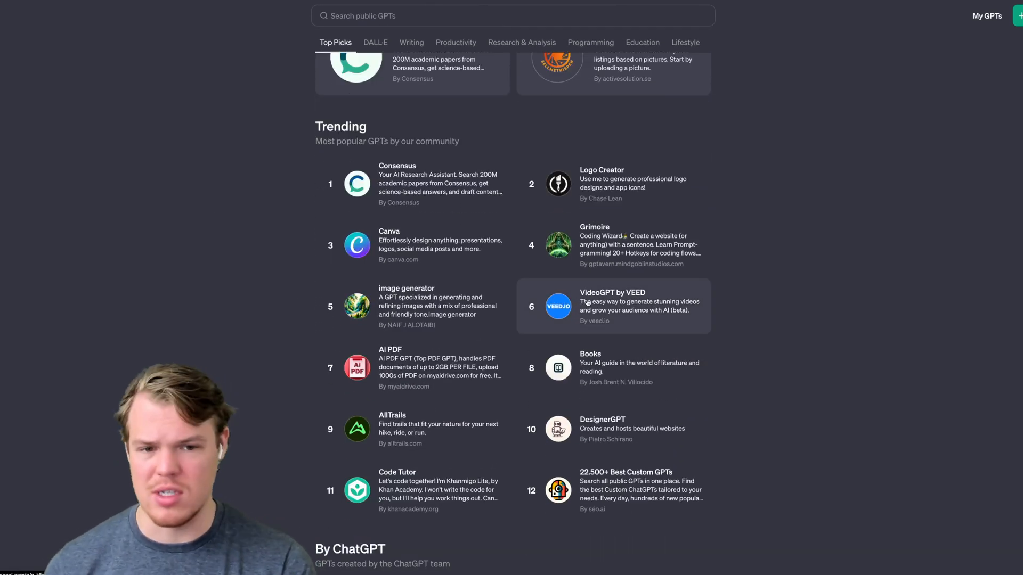
left_click(612, 307)
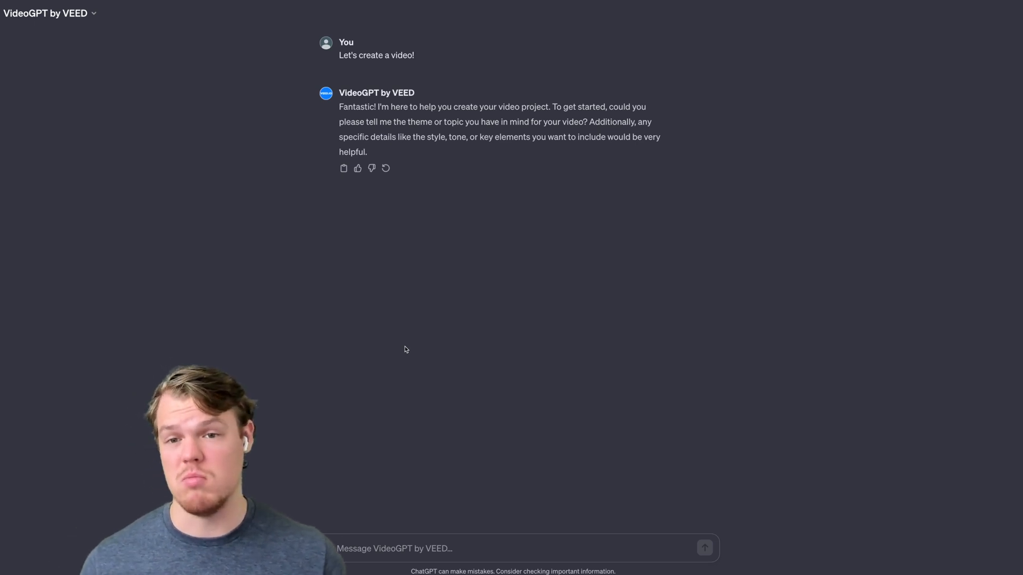
Step: Request an informational California Grizzly Bear video with a National Geographic tone and key elements
type("Let")
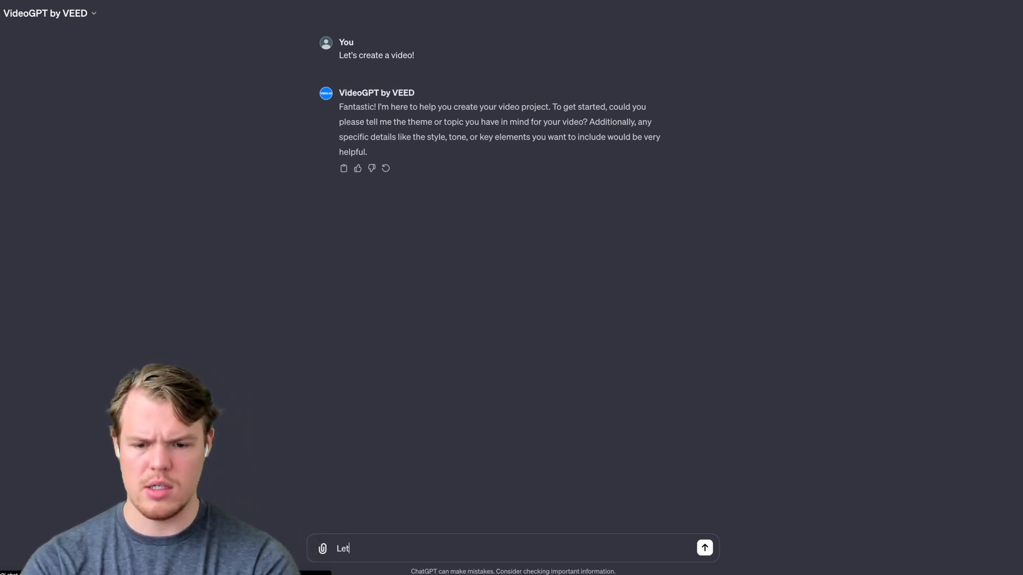
type("Lets do a informational style video of the C")
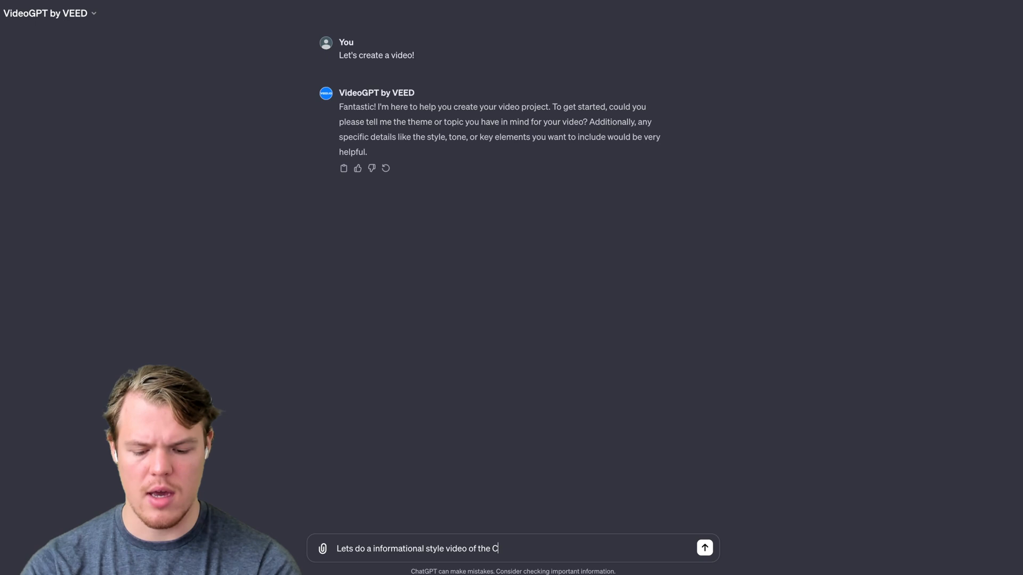
type("alifornia Grizzly Bear,")
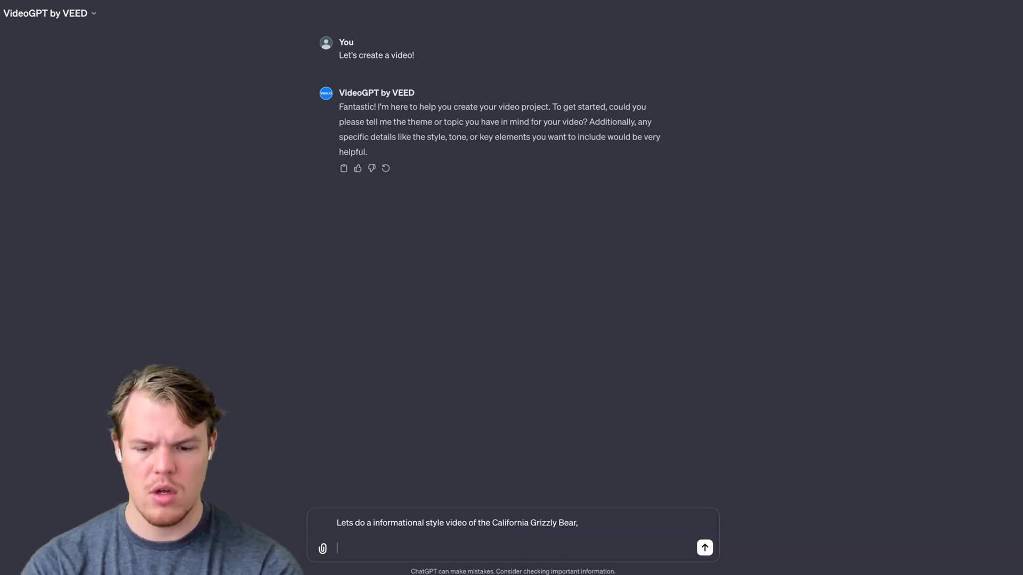
type("Tone should e")
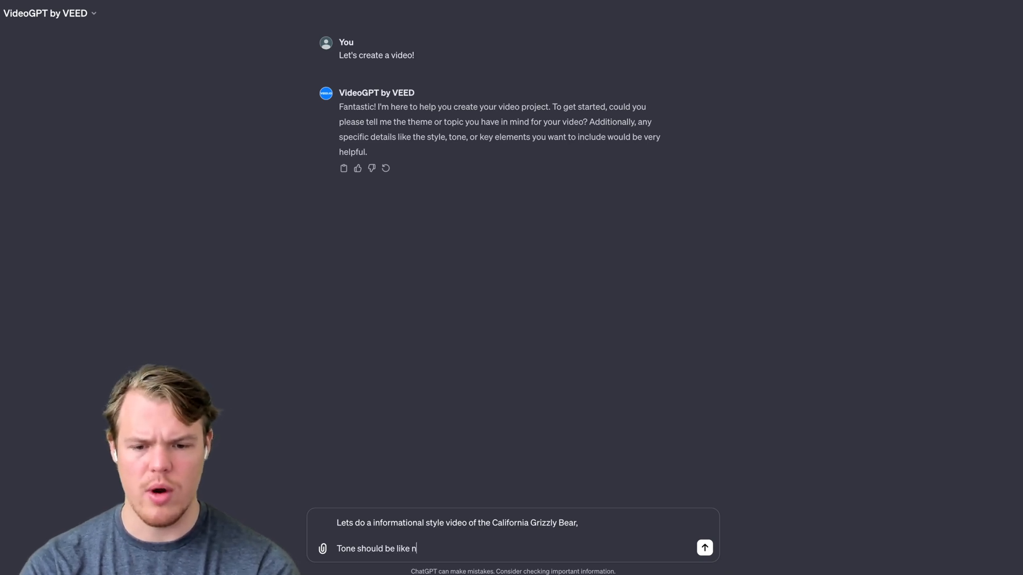
type("ational fe")
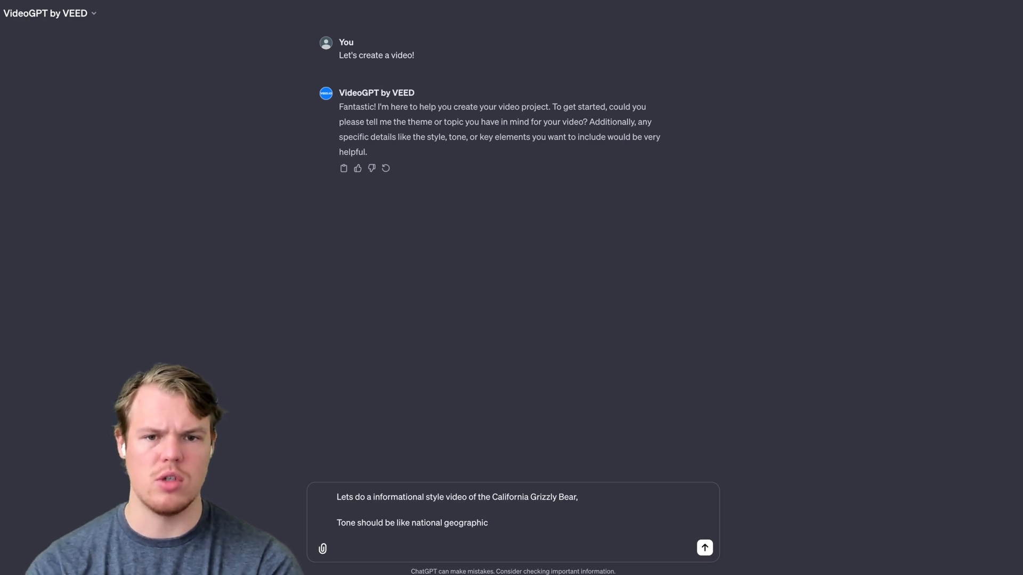
type("Key elements will be facts about that")
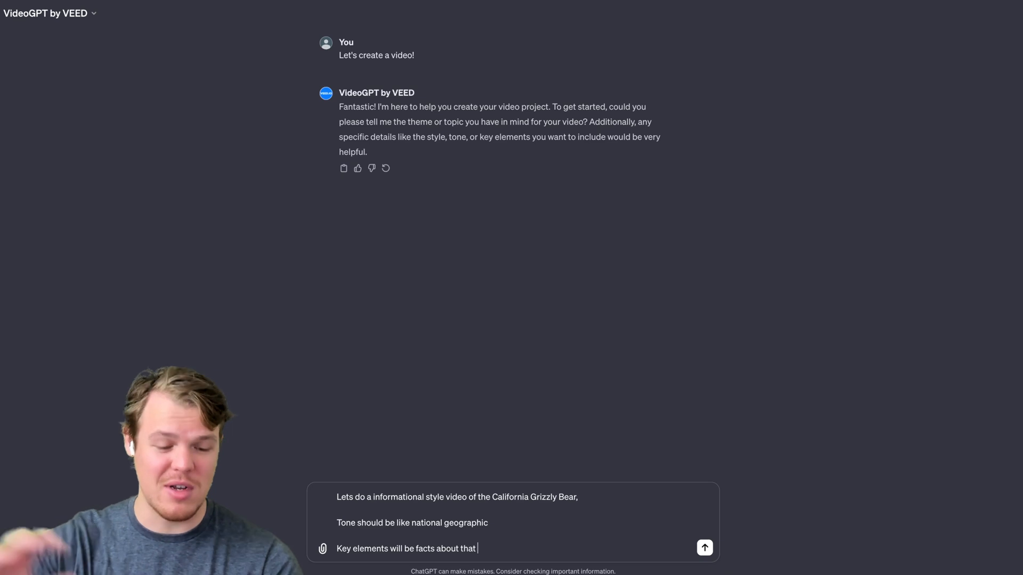
left_click(704, 548)
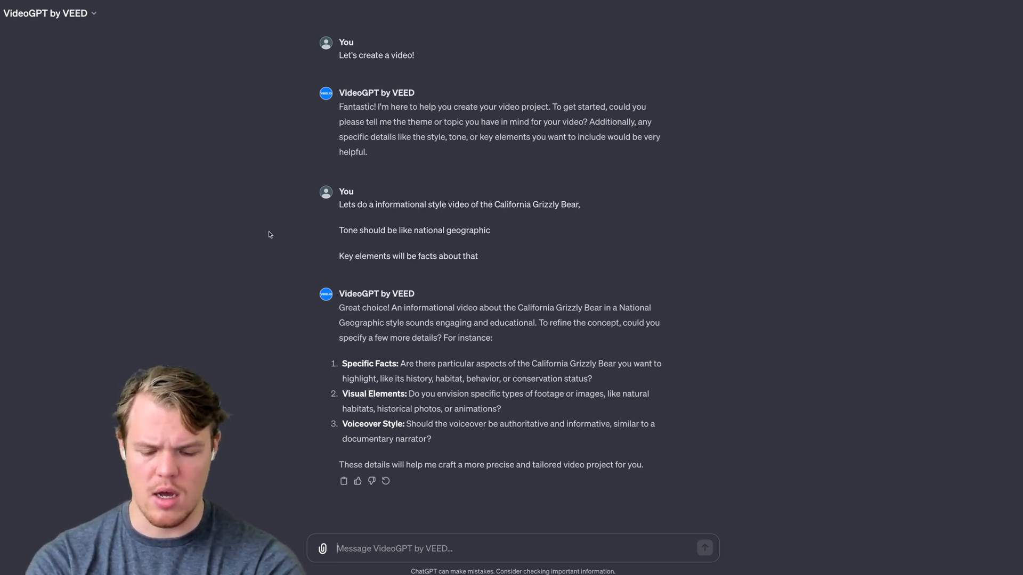
Step: Answer the follow-ups: the facts, real stream footage, and a documentary-style narrator
type("You get the fact>")
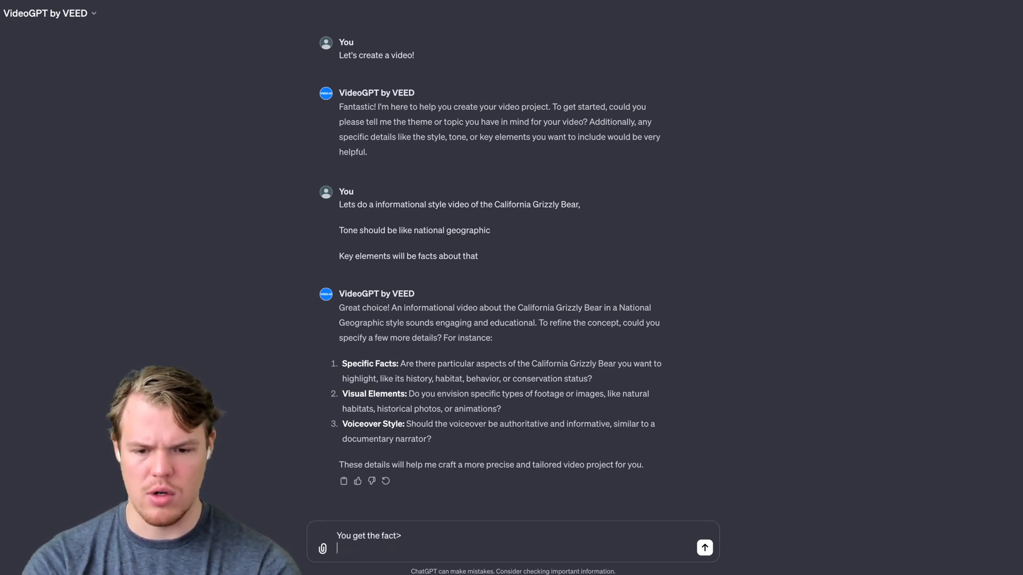
type(".")
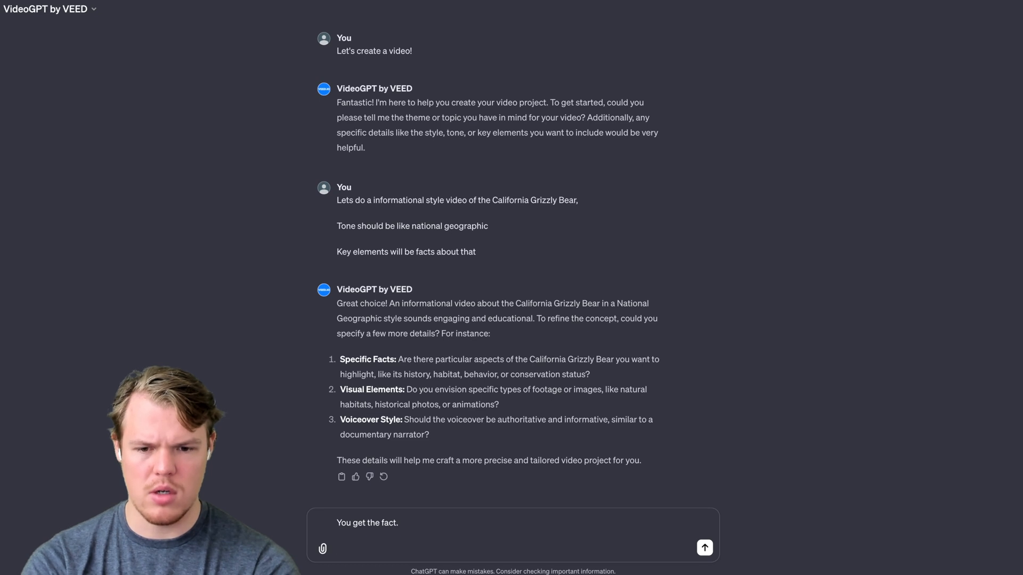
type("Real f")
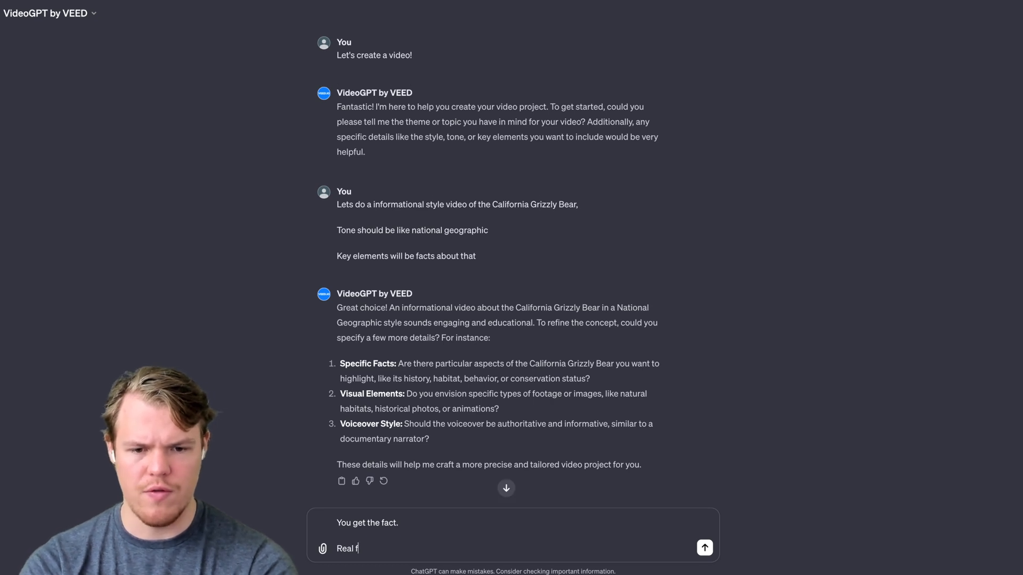
type("ootage, bear in steam getting fish")
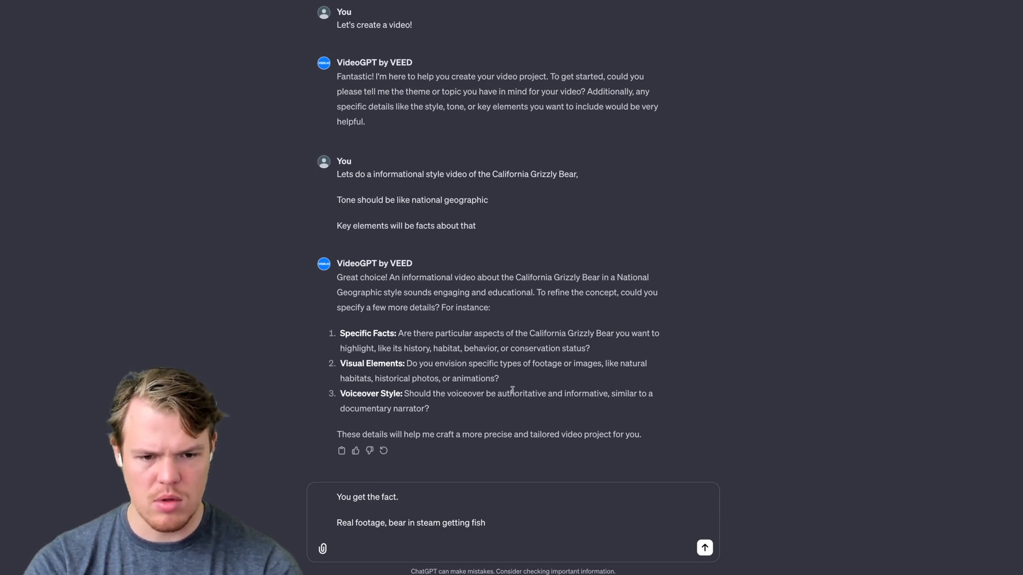
left_click_drag(613, 394, 428, 408)
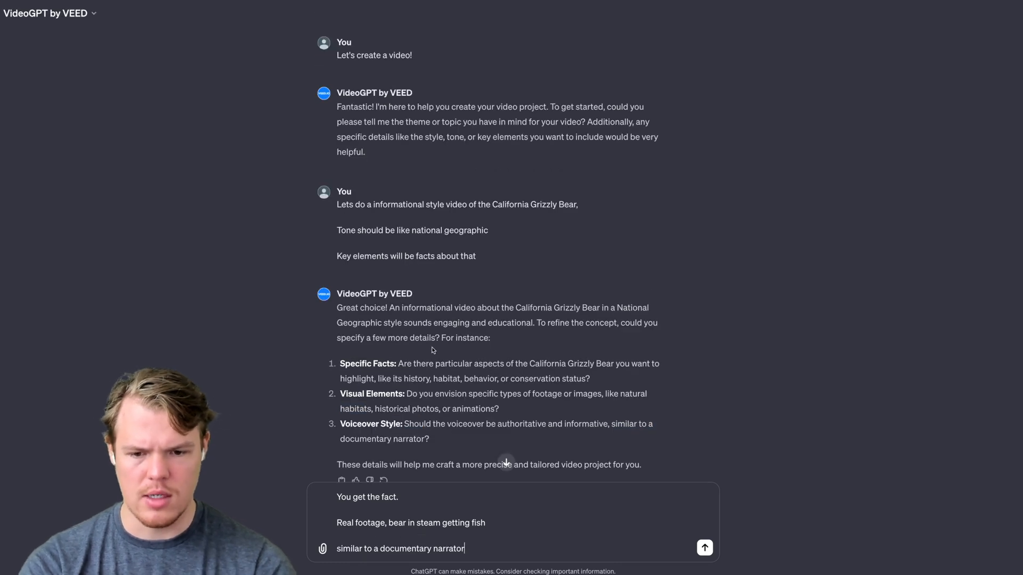
left_click(704, 548)
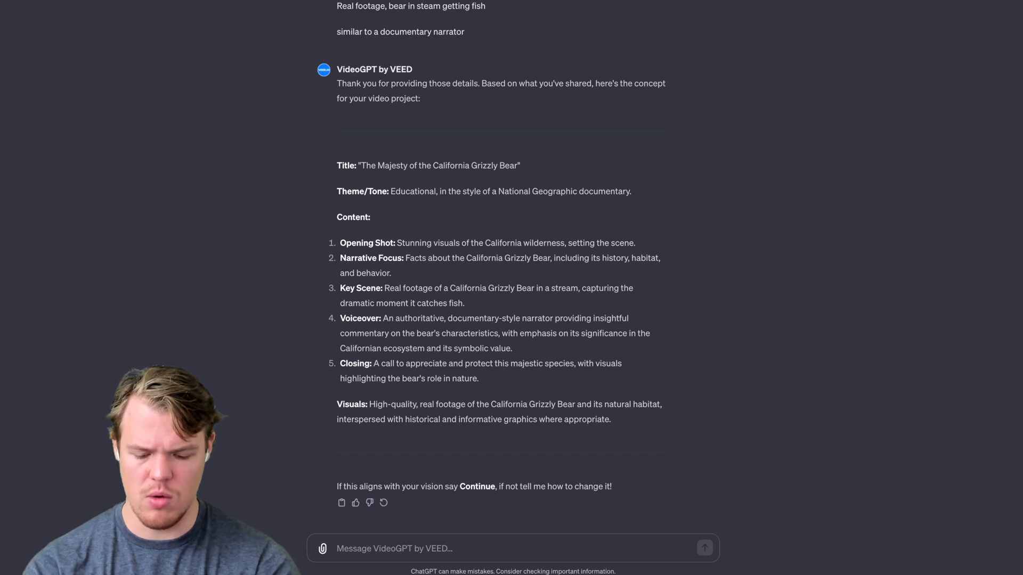
Step: Reply 'Continue', allow access to veed.io, and open the grizzly video in VEED
type("Continue")
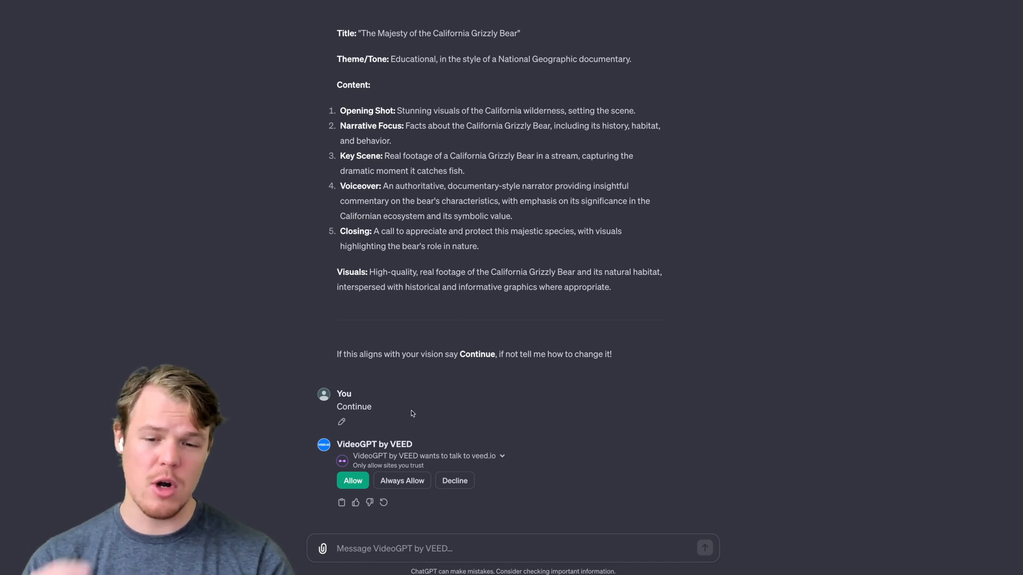
left_click(353, 480)
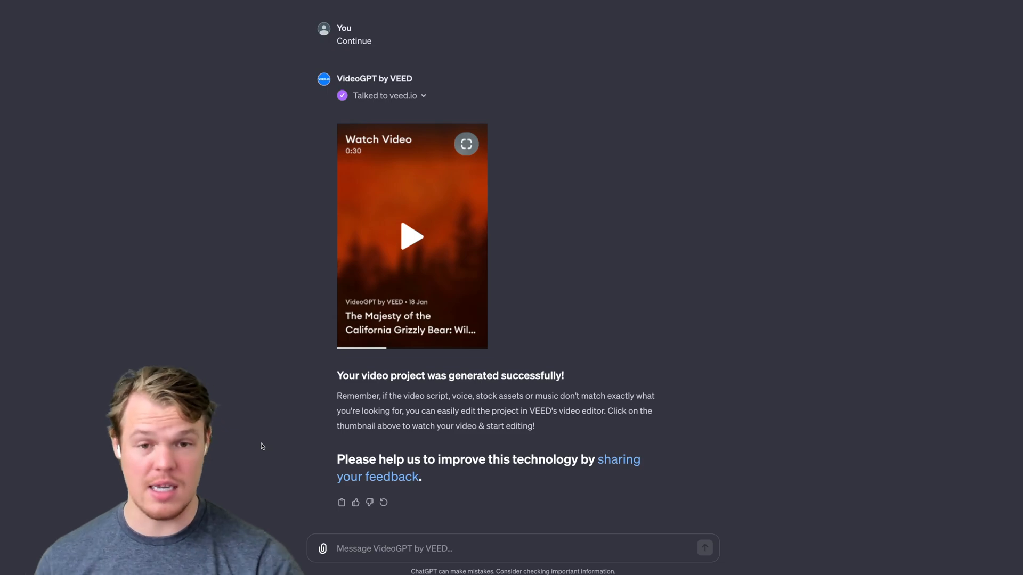
left_click(411, 236)
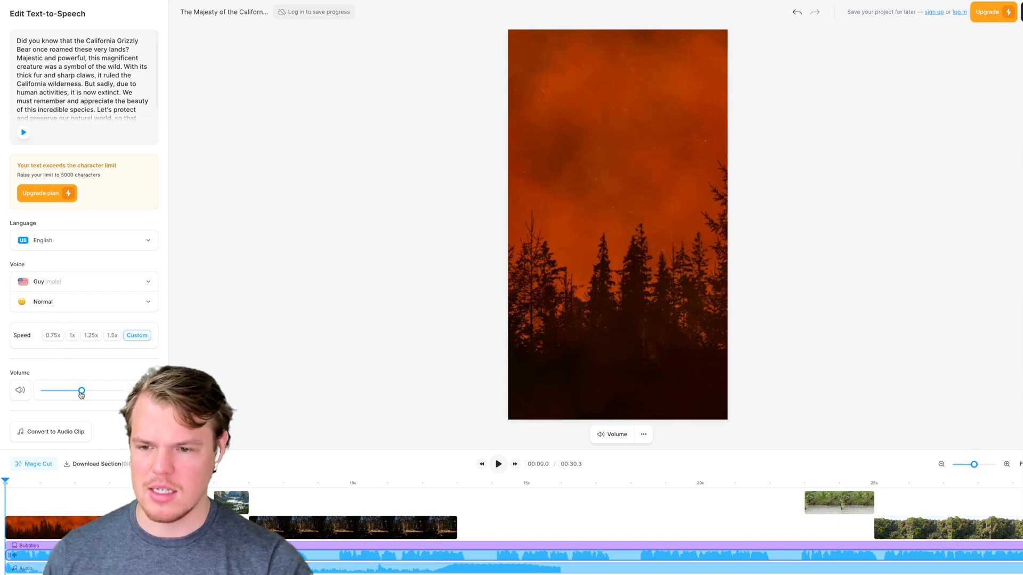
Step: Lower the narration volume to 42% and preview the grizzly video at several points
left_click_drag(81, 391, 58, 390)
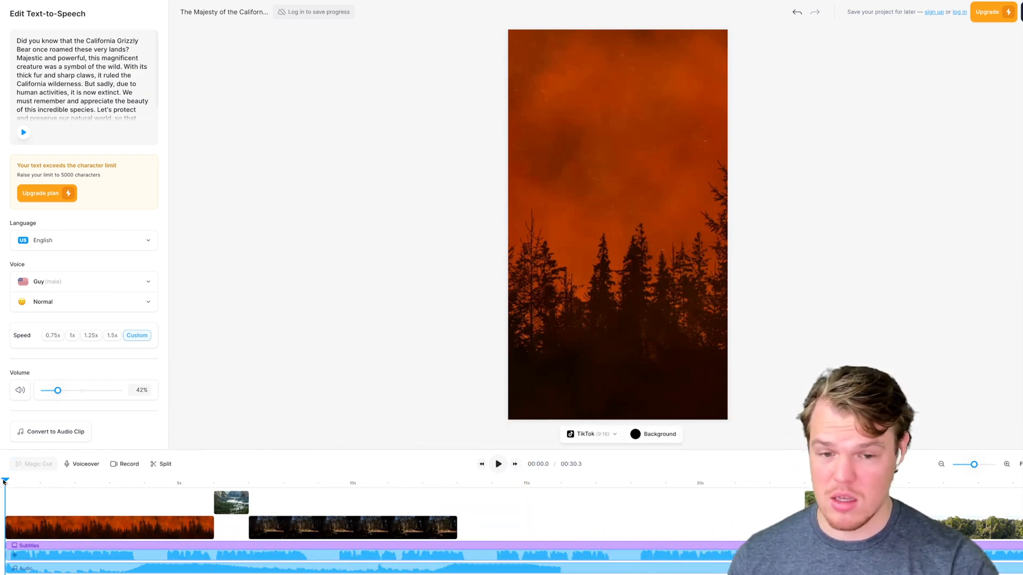
left_click(497, 464)
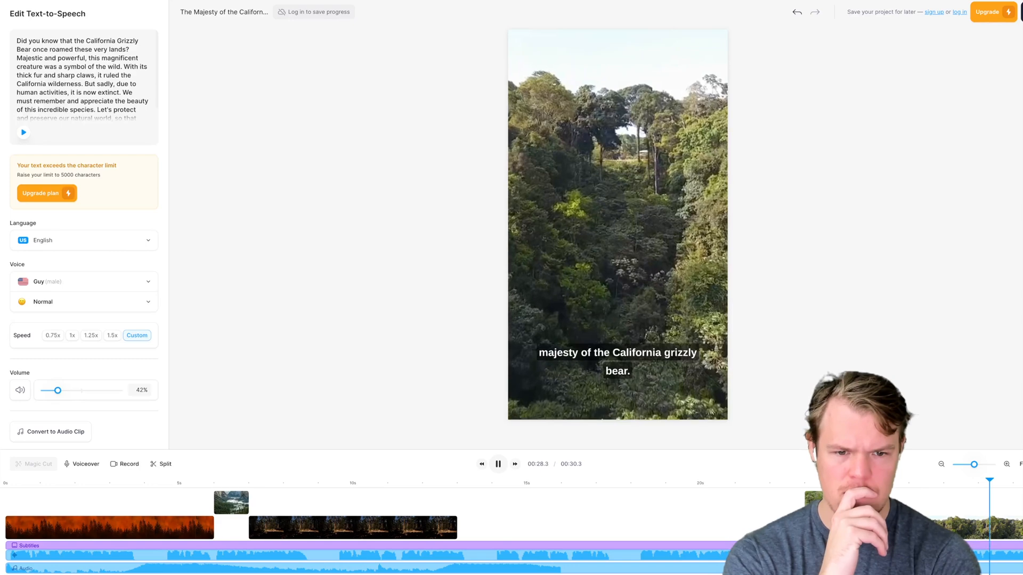
left_click(496, 464)
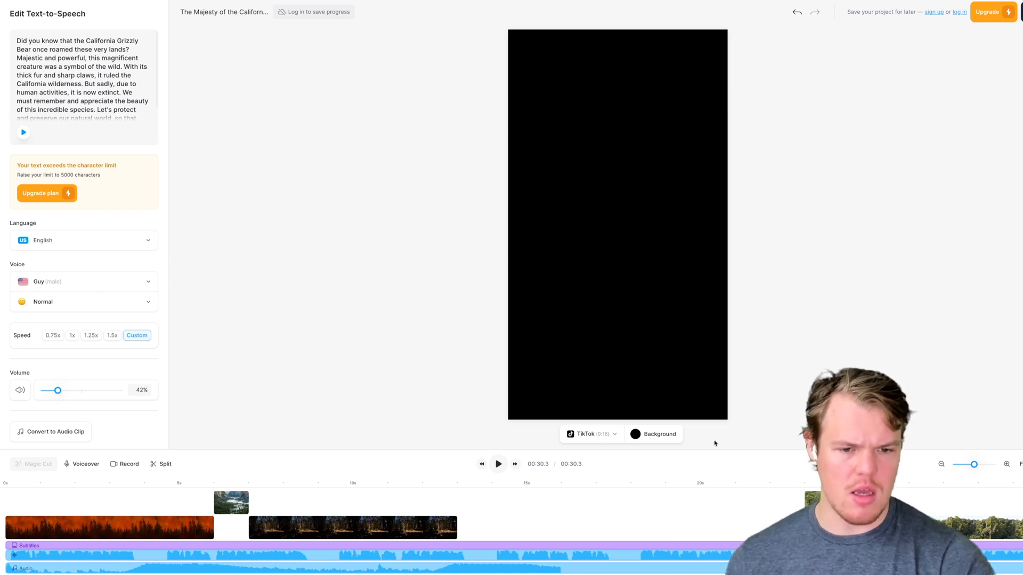
left_click(590, 433)
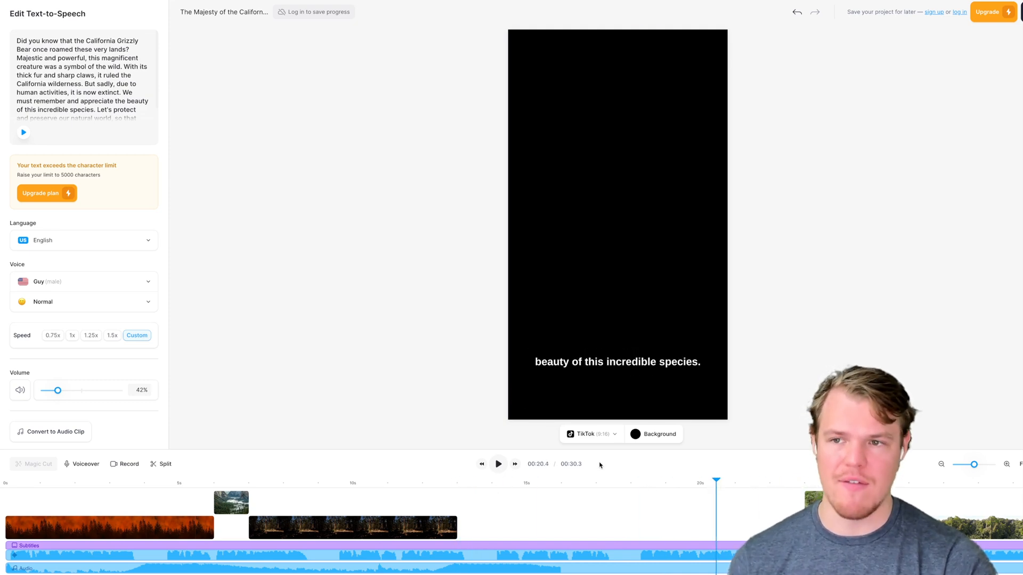
mouse_move(558, 462)
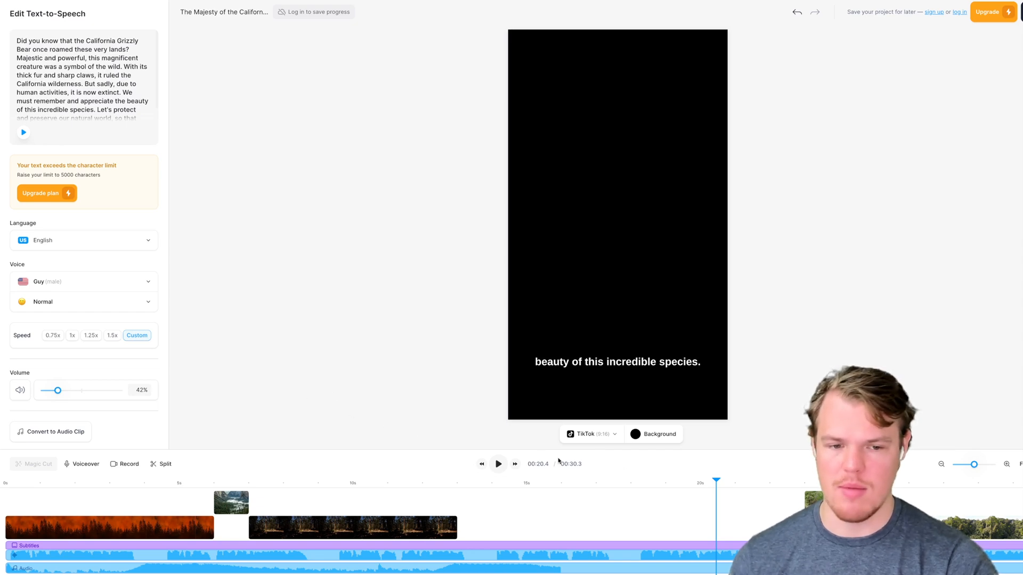
left_click(455, 480)
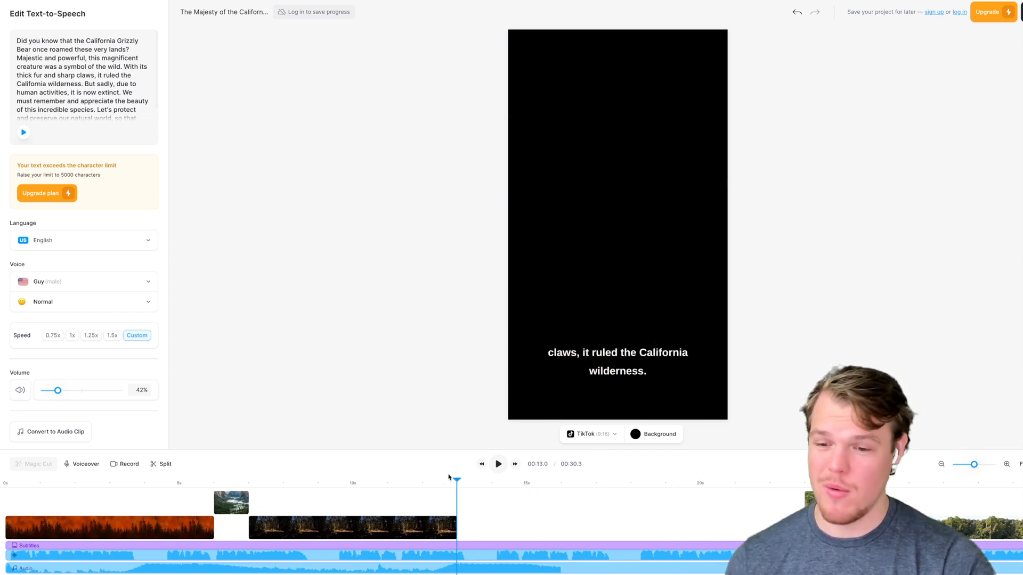
left_click(51, 480)
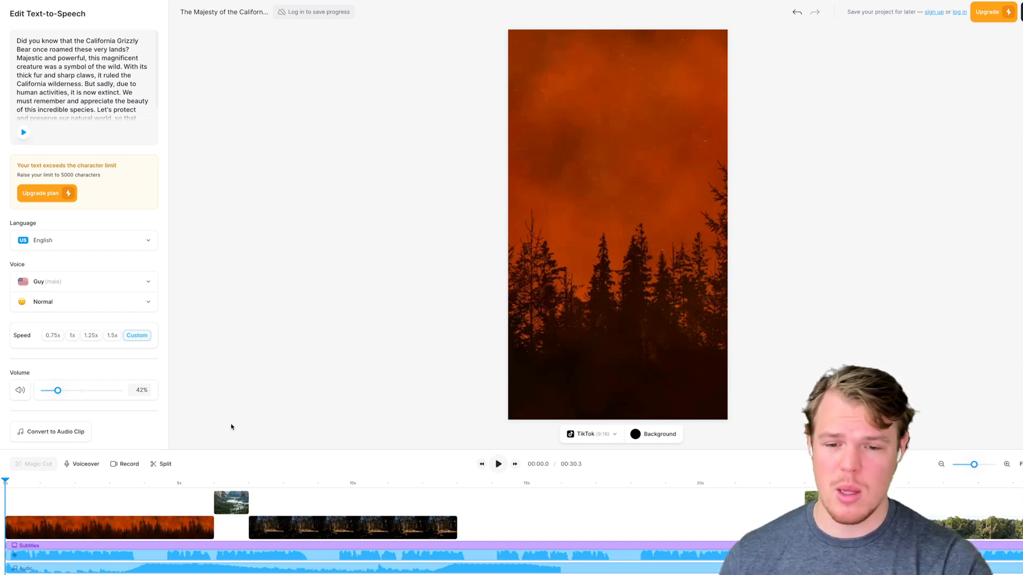
mouse_move(223, 428)
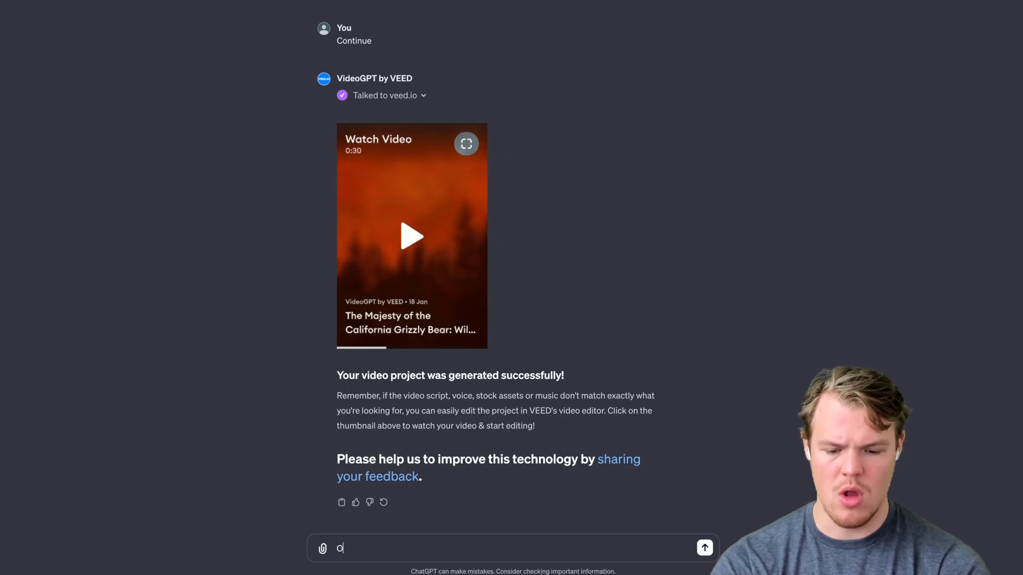
Step: Ask VideoGPT for a video in the same style, but about buffalo
type("k that was great but")
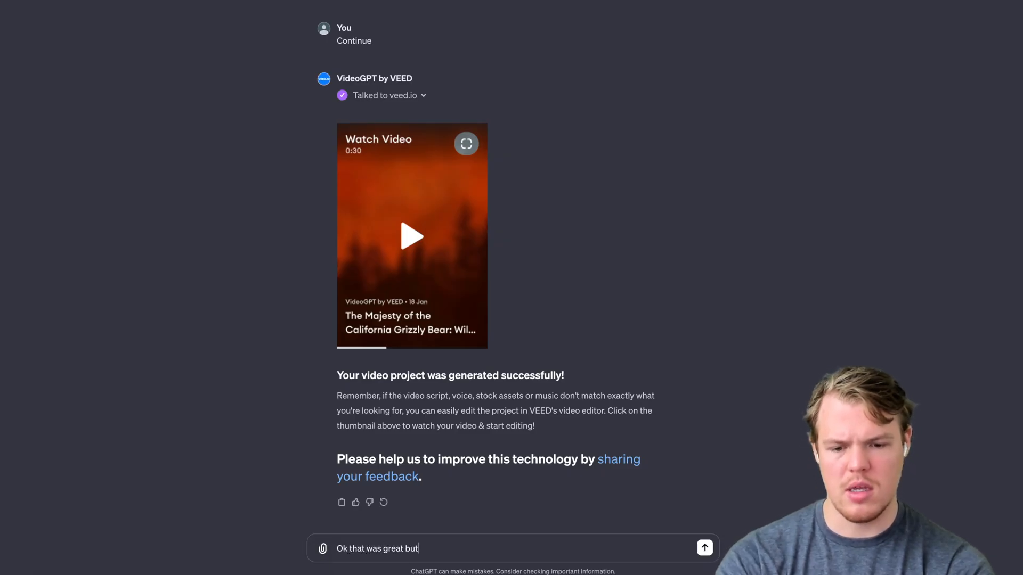
type("can we actually do")
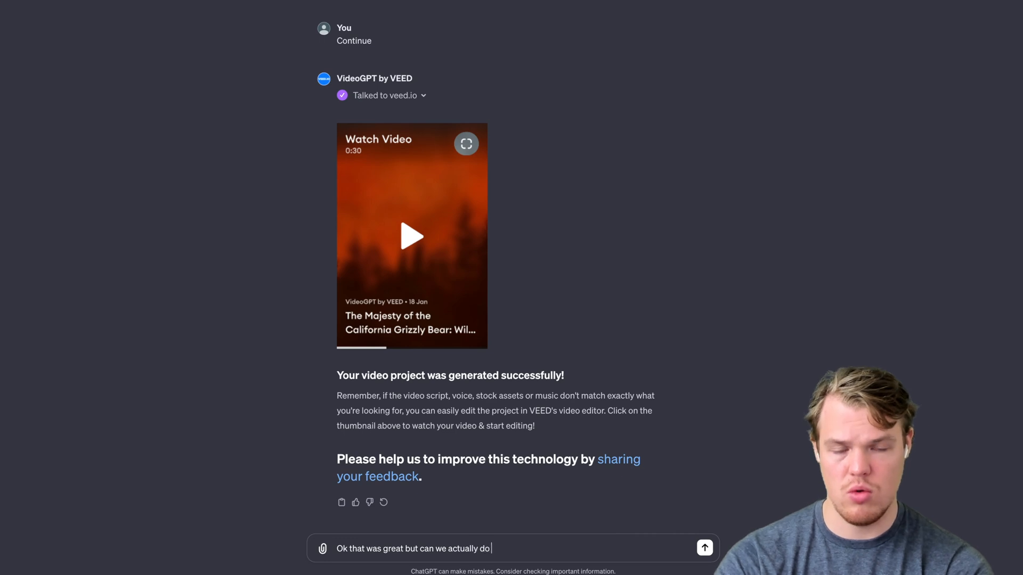
type("the same stlye")
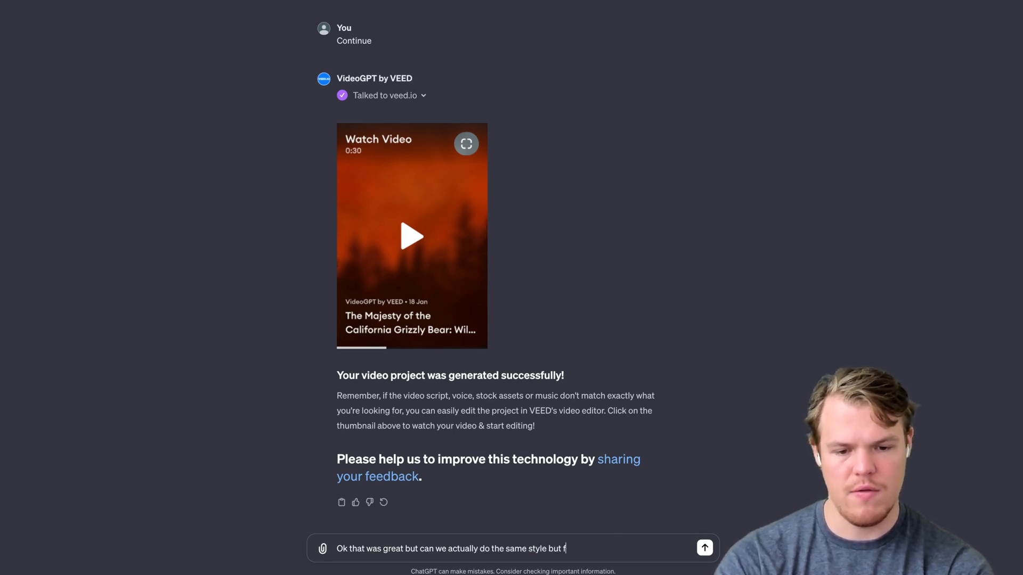
type("or bu")
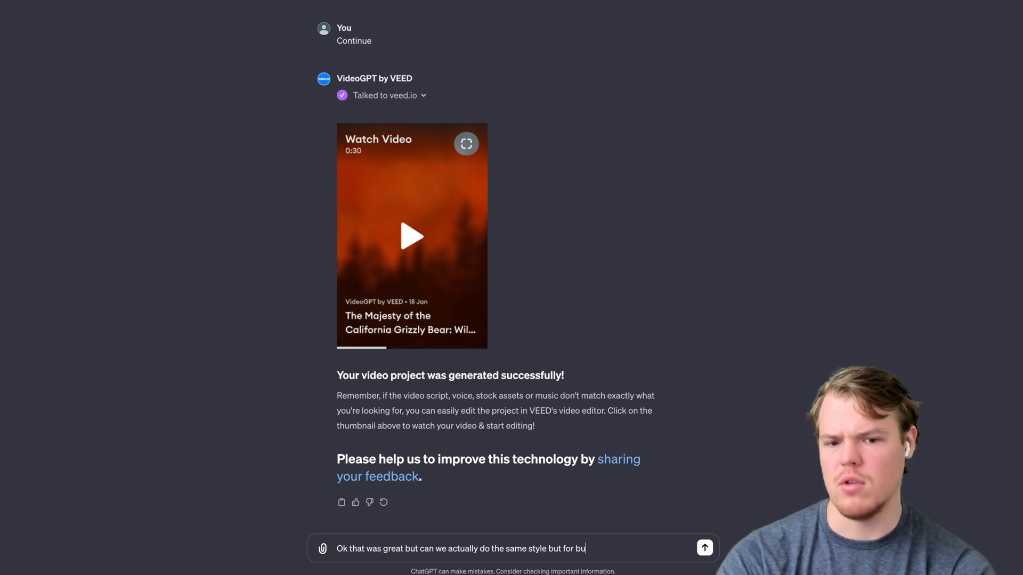
left_click(704, 548)
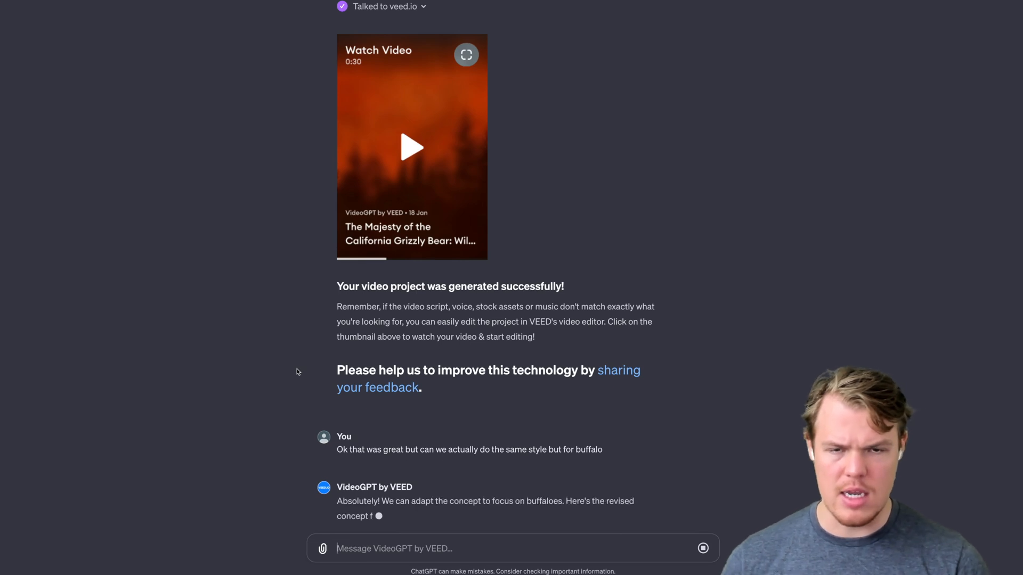
Step: Scroll through the buffalo concept reply while the 0:47 video is generated
scroll("down", 3)
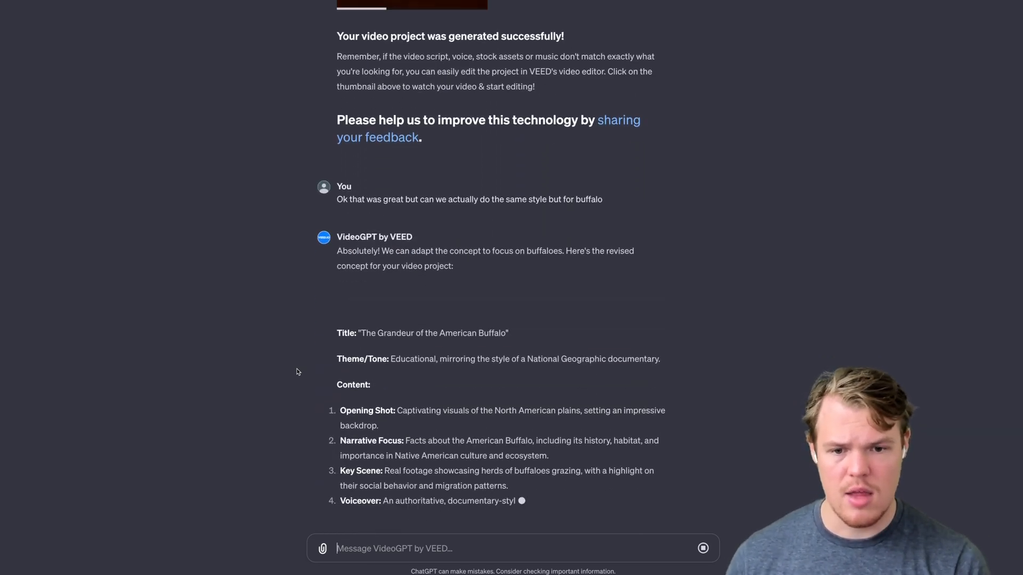
scroll("down", 3)
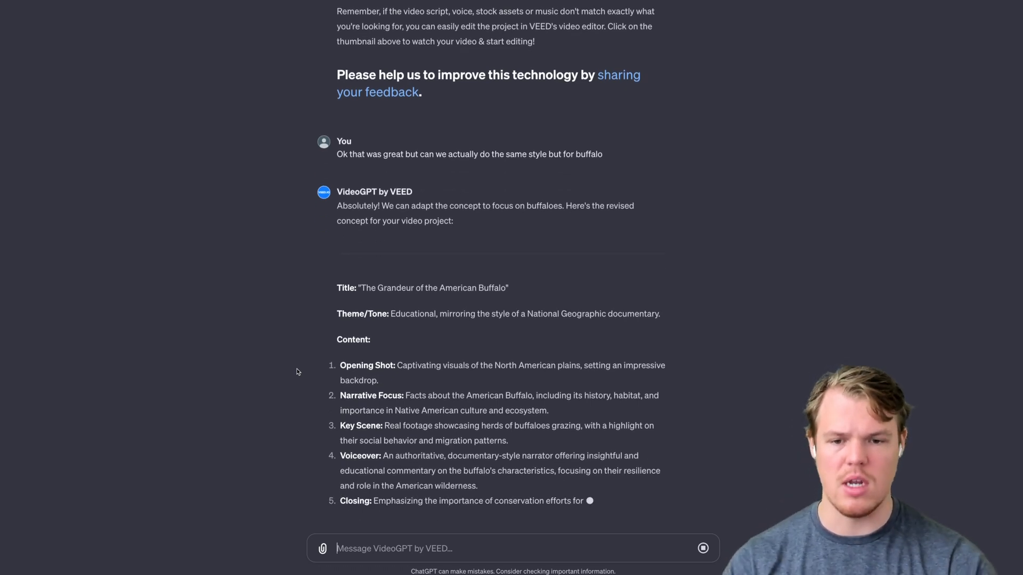
scroll("down", 3)
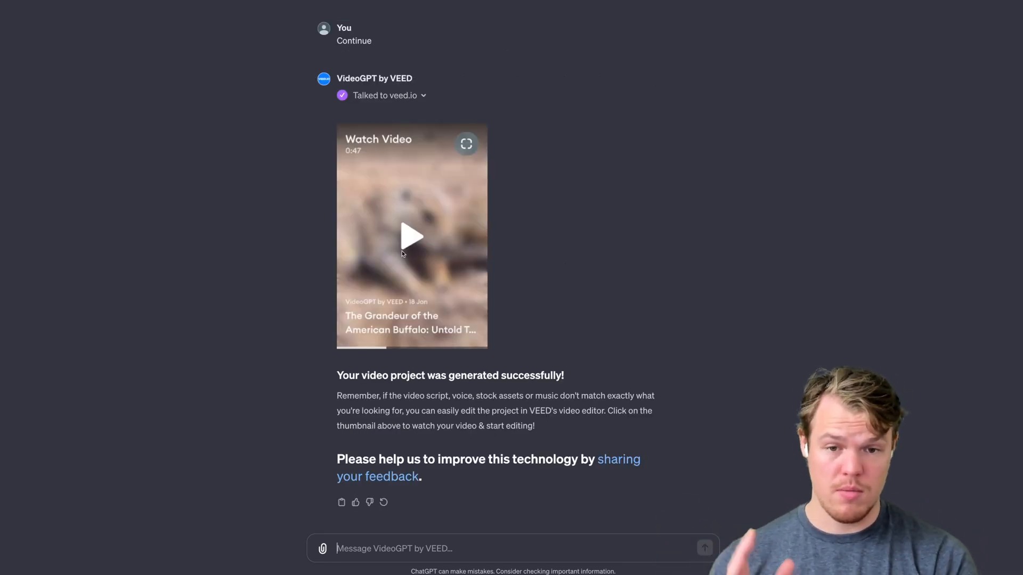
Step: Open the buffalo video in VEED, play it, and jump to about 30 seconds
left_click(411, 236)
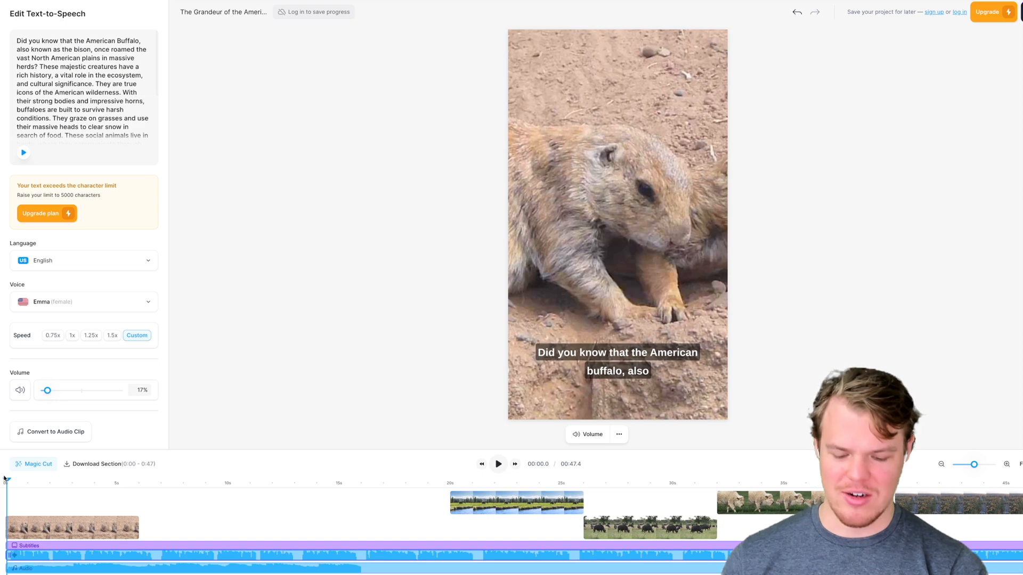
left_click(497, 464)
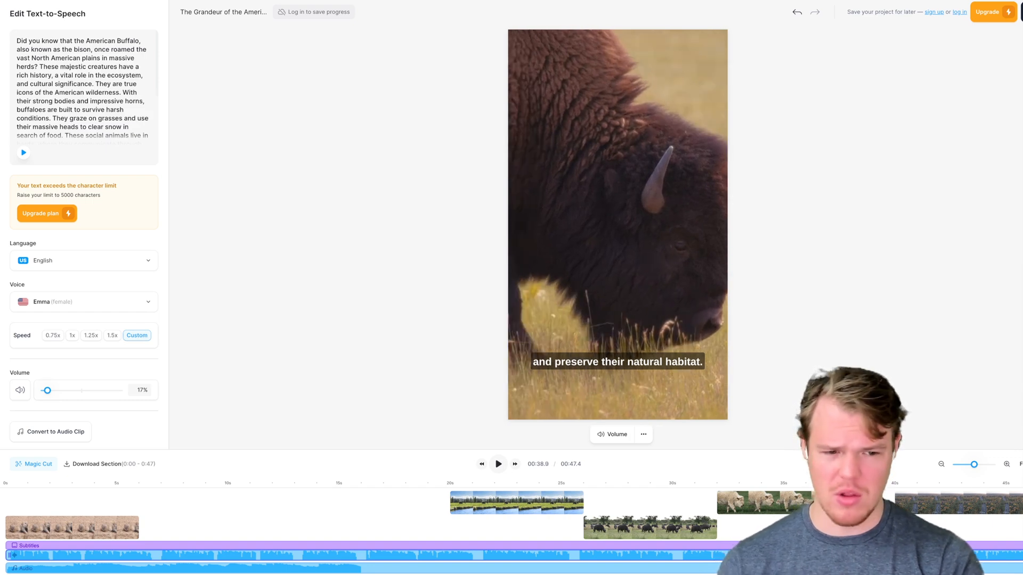
left_click(683, 481)
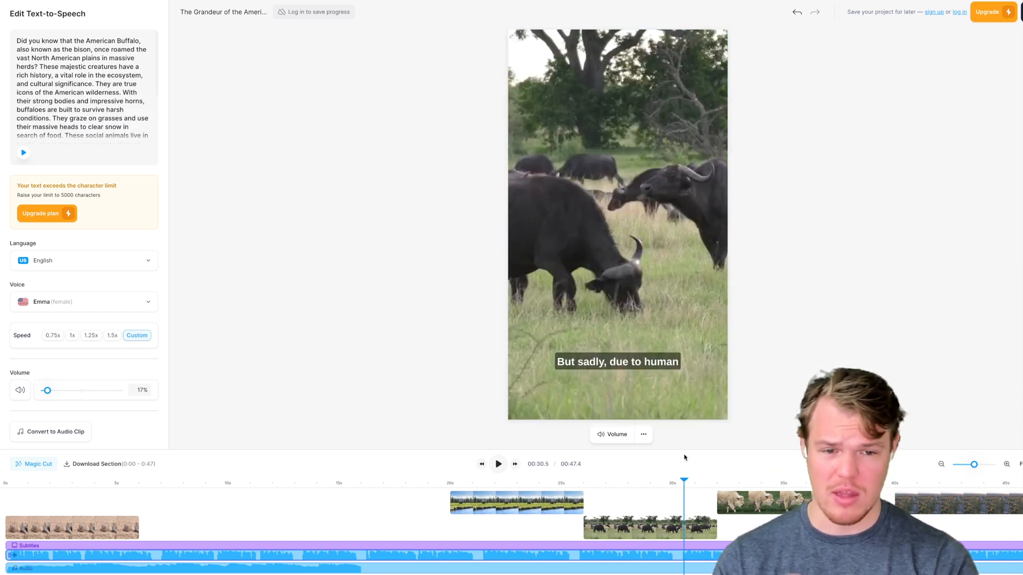